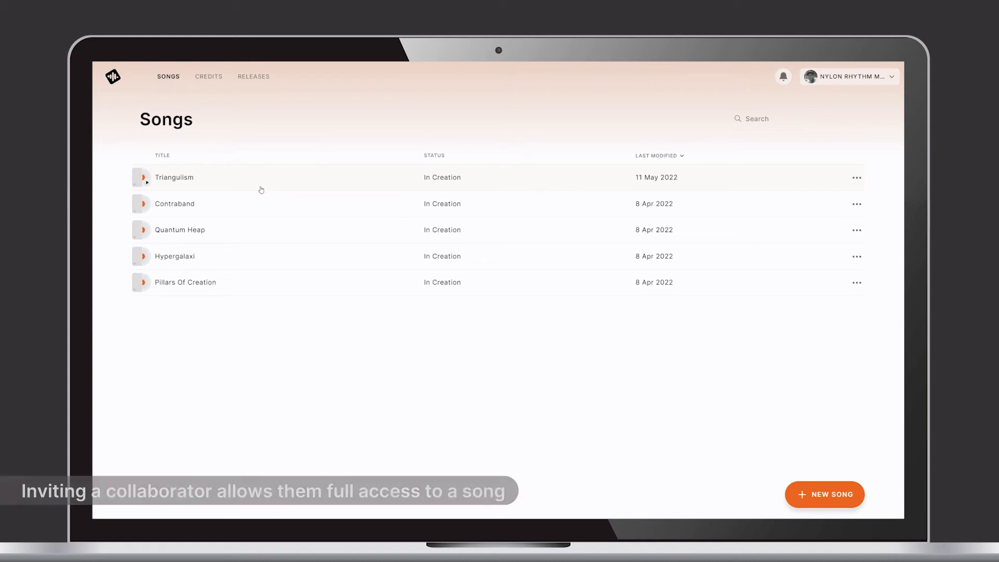
Step: From Triangulism's Access tab, start an invite and search Session users for 'danny dem'
{"action": "left_click", "coordinate": [174, 177]}
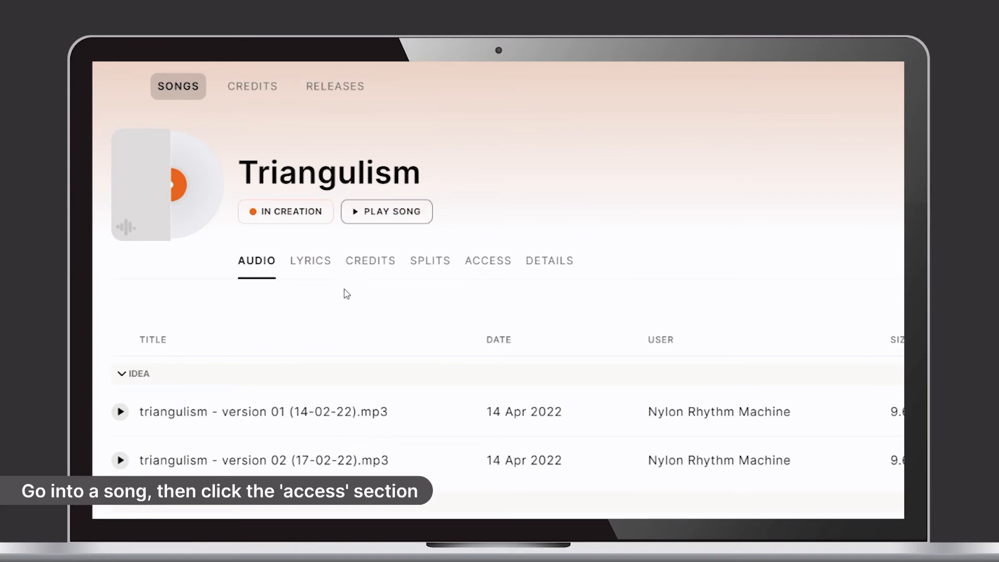
{"action": "left_click", "coordinate": [484, 260]}
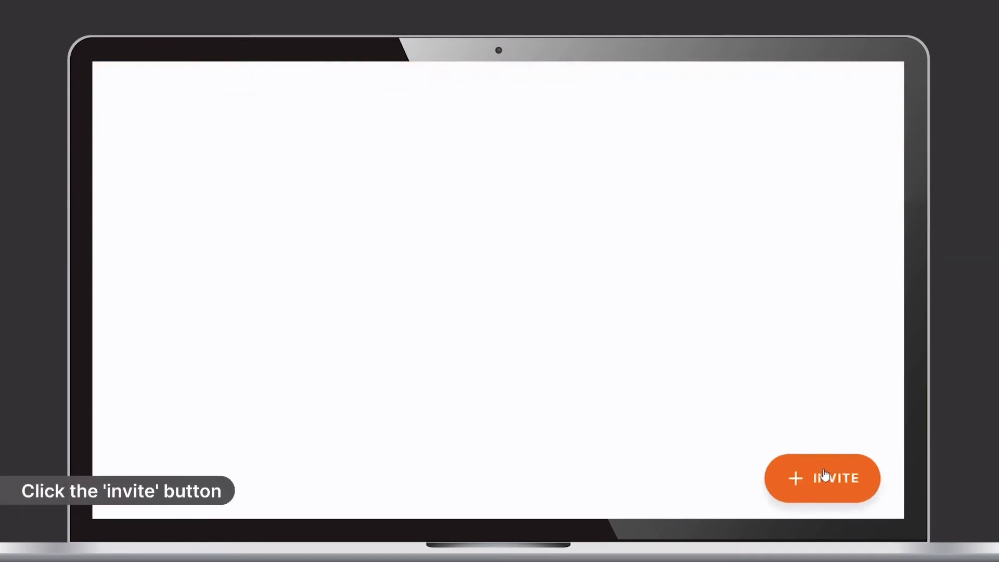
{"action": "left_click", "coordinate": [822, 479]}
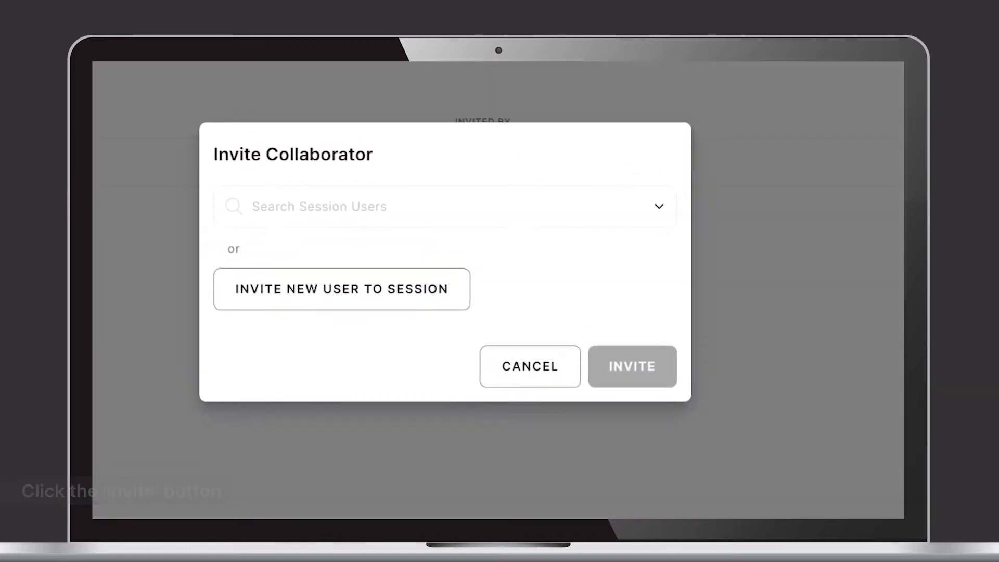
{"action": "type", "text": "danny"}
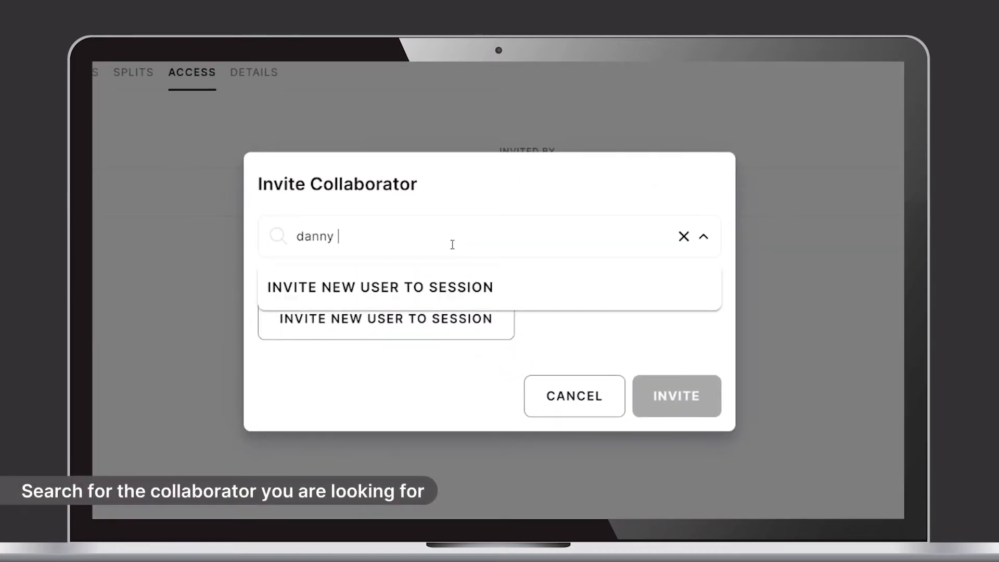
{"action": "type", "text": "dem"}
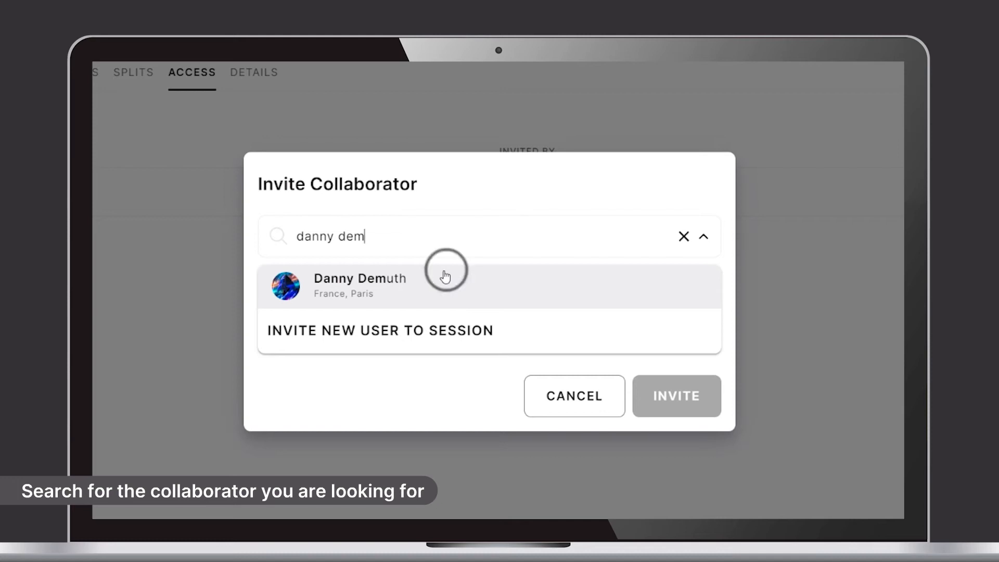
{"action": "left_click", "coordinate": [359, 285]}
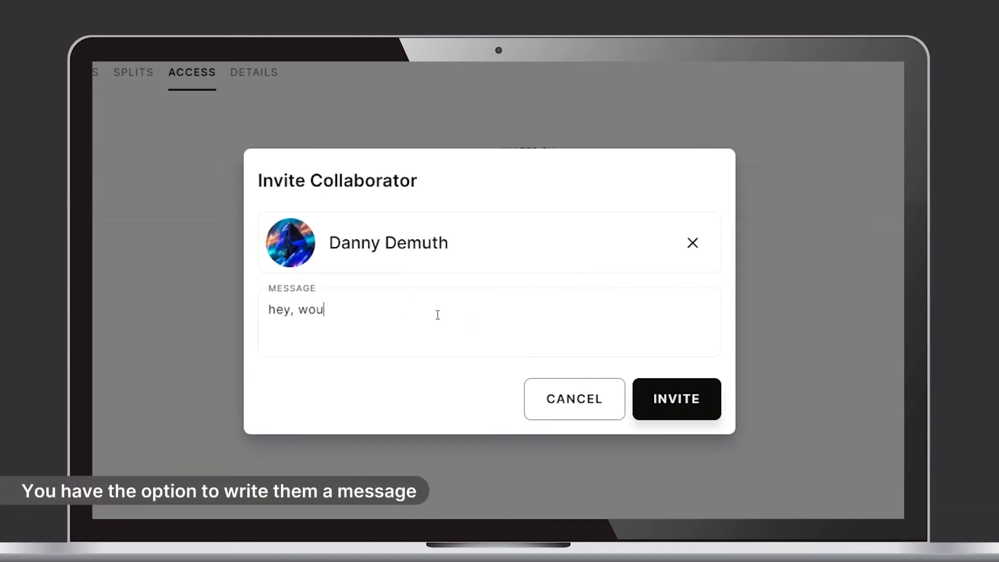
{"action": "type", "text": "ld you like to collaborate on t"}
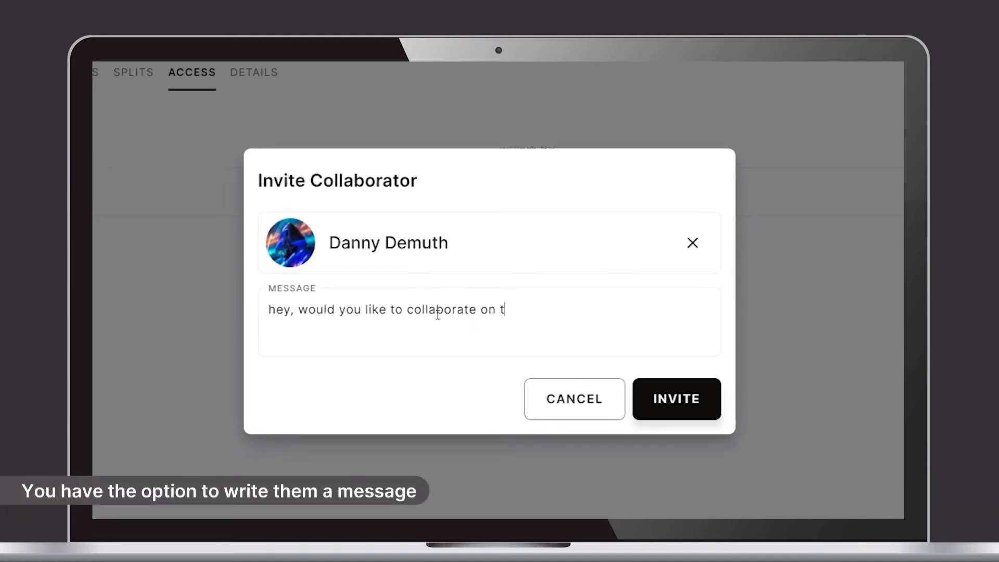
{"action": "type", "text": "his track with me?"}
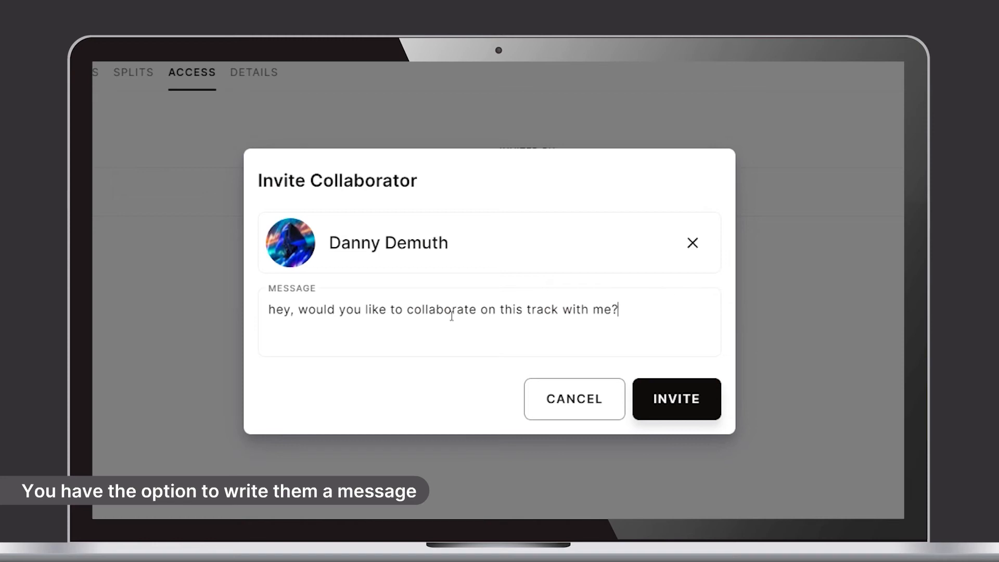
{"action": "left_click", "coordinate": [674, 398]}
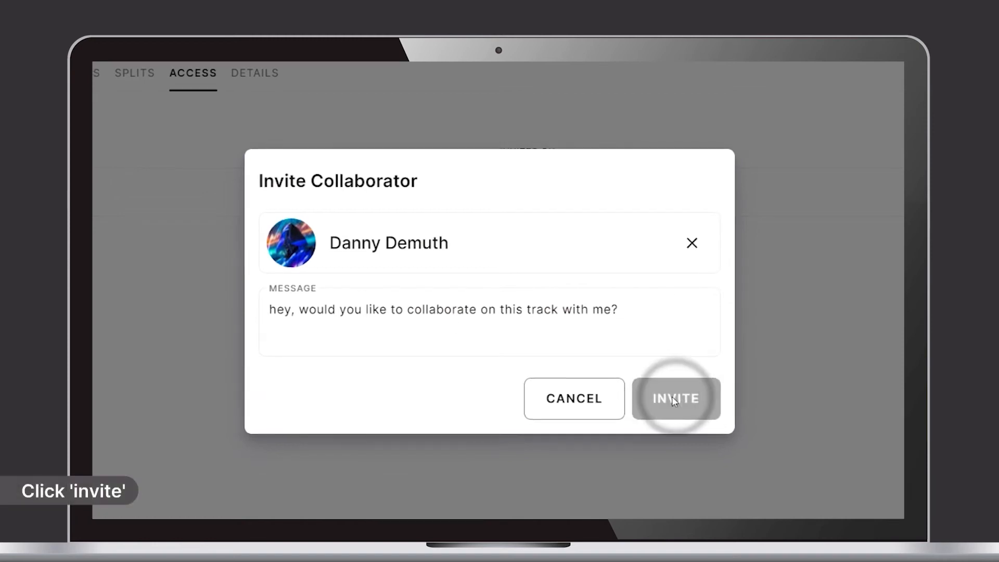
{"action": "left_click", "coordinate": [674, 399]}
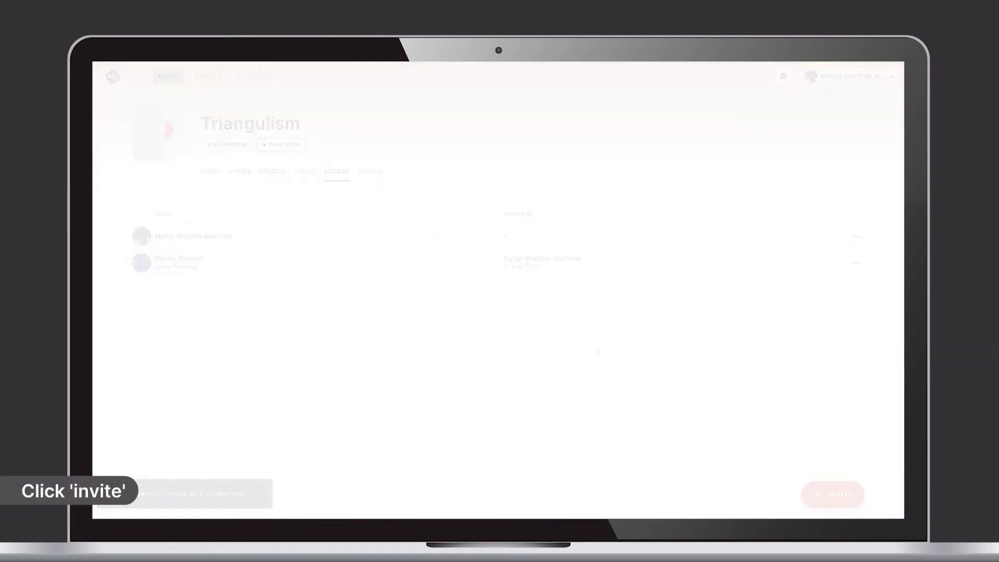
{"action": "left_click", "coordinate": [832, 493]}
{"action": "type", "text": "Hey Sara"}
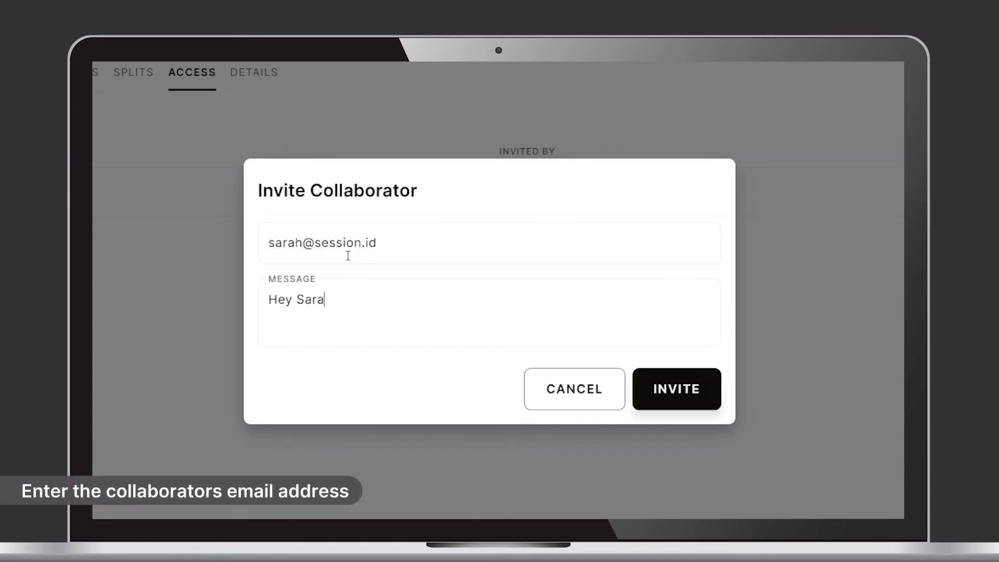
{"action": "type", "text": "h, would you like to collaborate on a track with me?"}
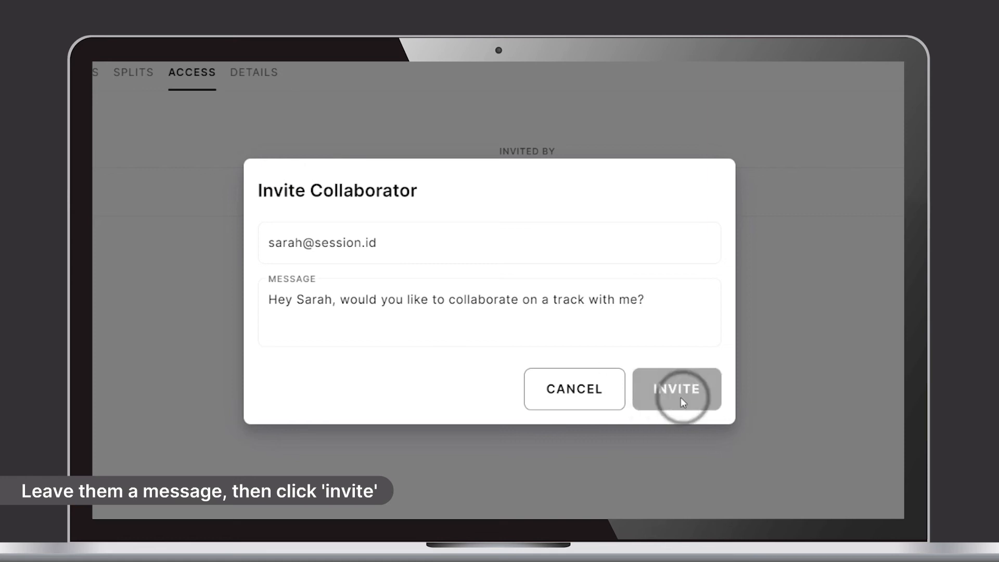
{"action": "left_click", "coordinate": [677, 388]}
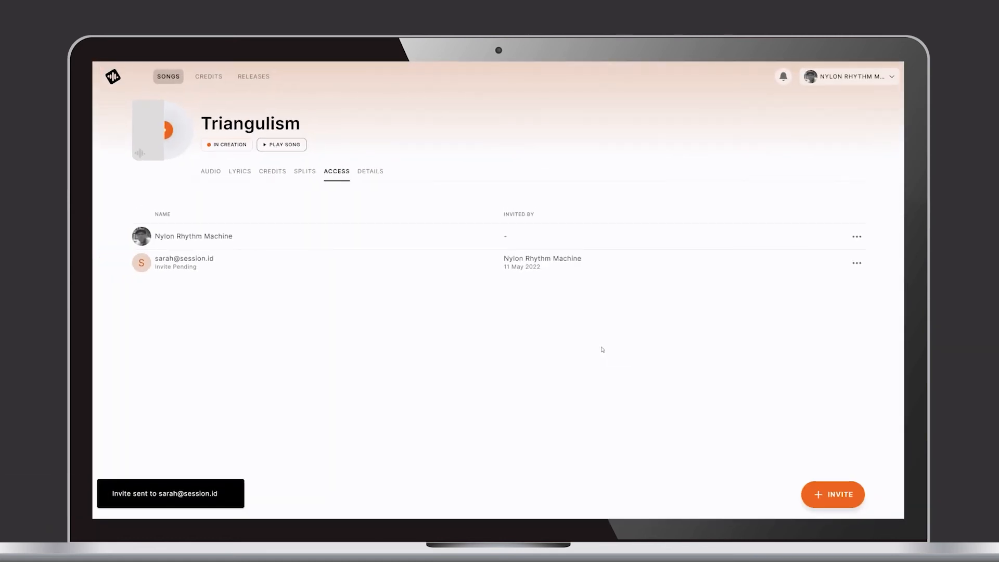